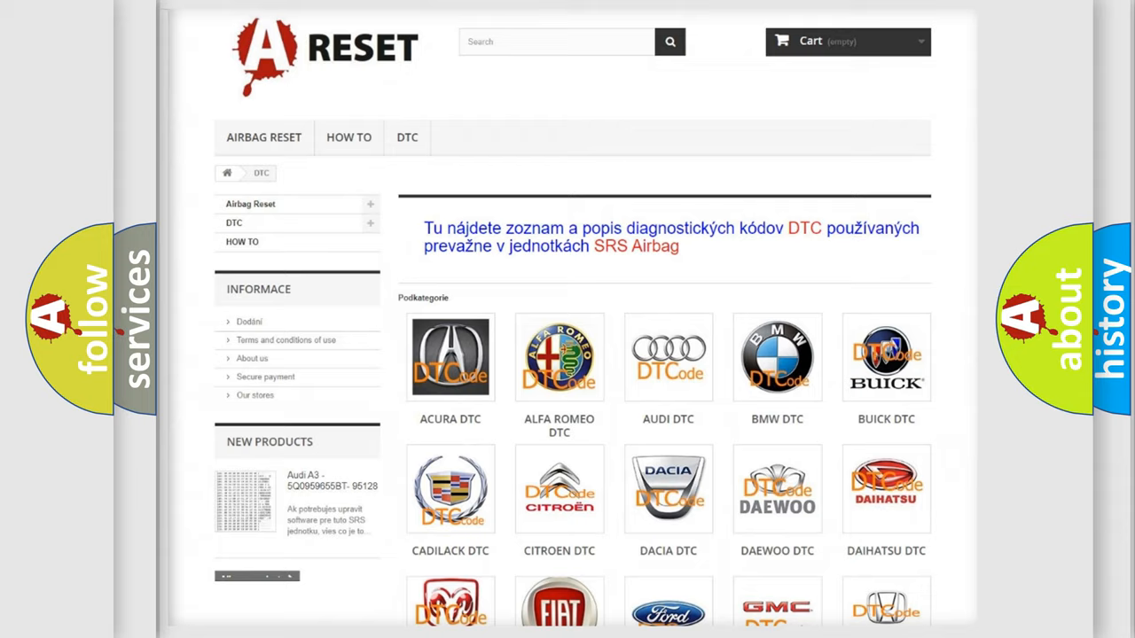
Open the ALFA ROMEO DTC category and scroll through its list of airbag diagnostic codes
scroll("up", 3)
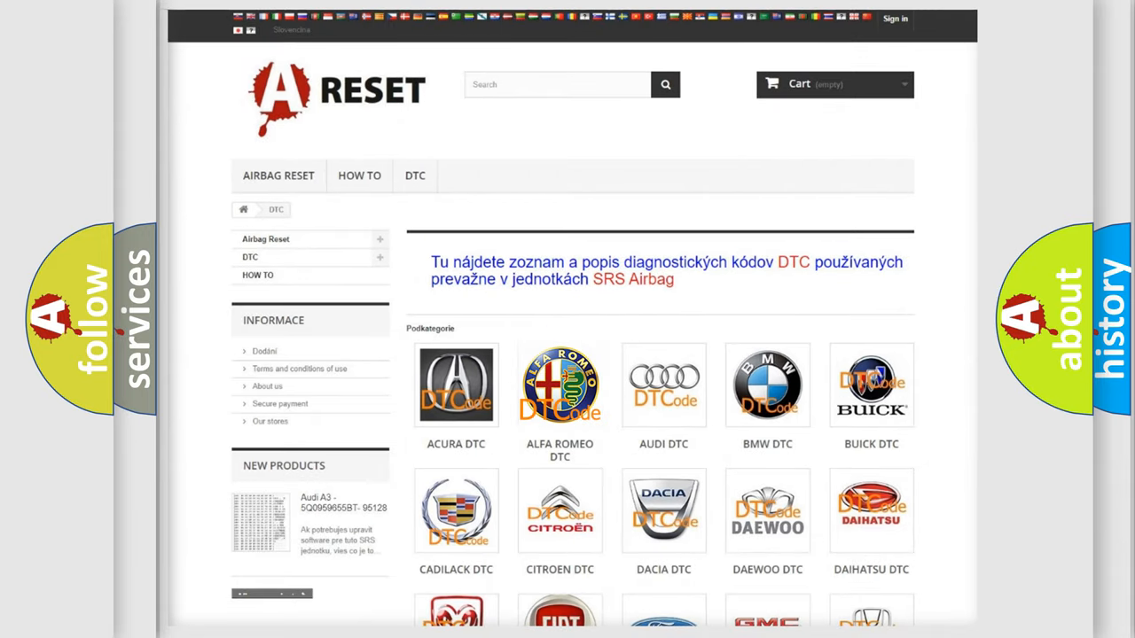
left_click(560, 385)
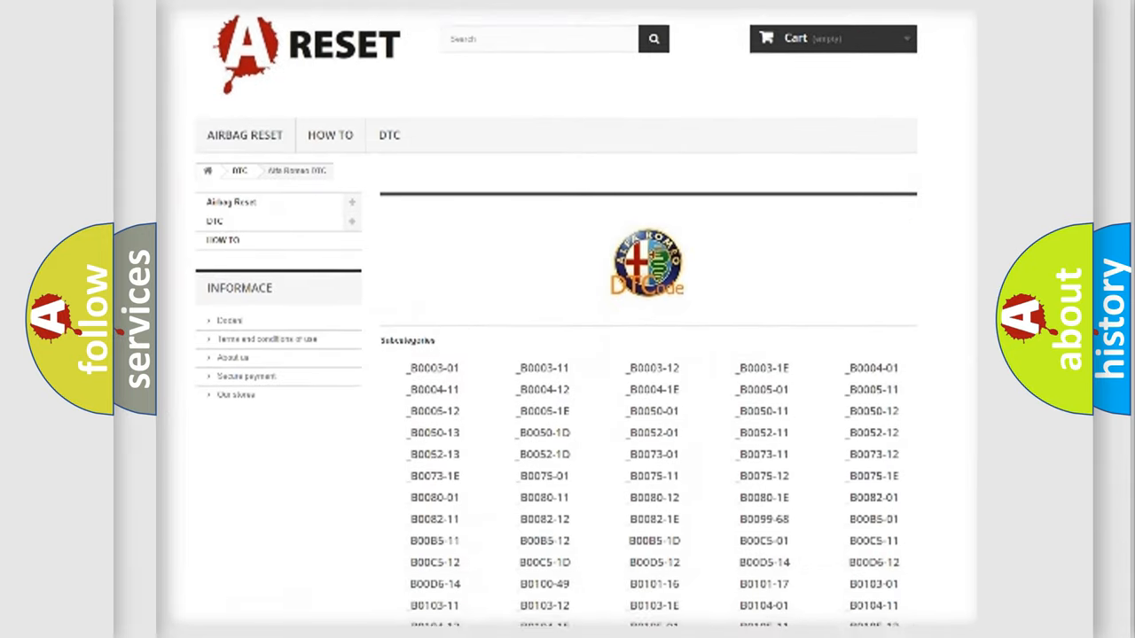
scroll("down", 3)
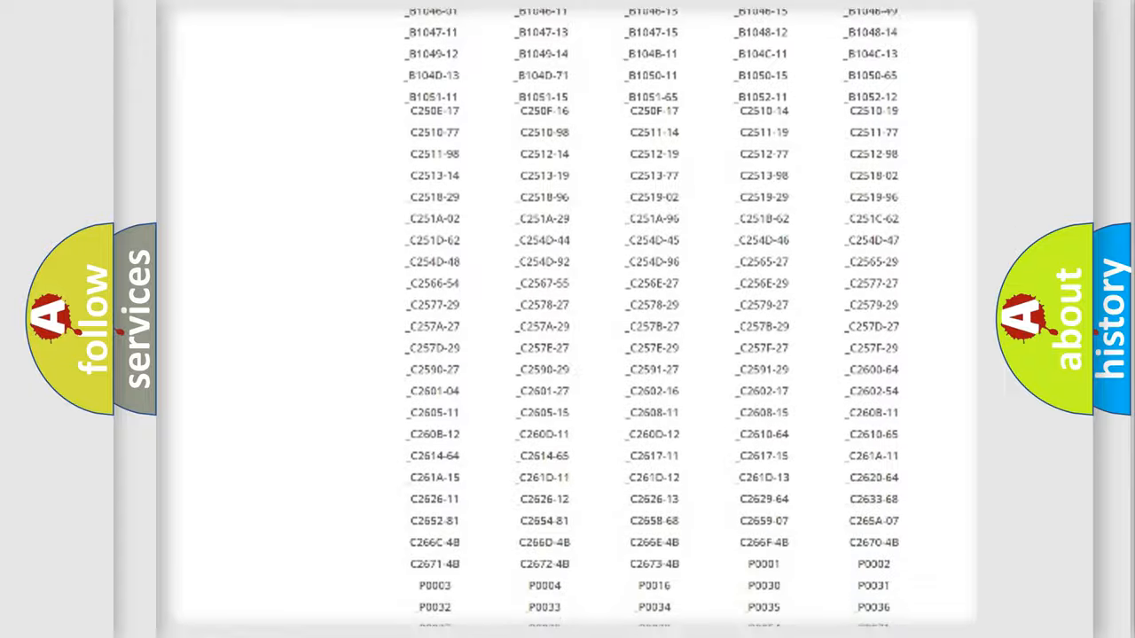
scroll("up", 3)
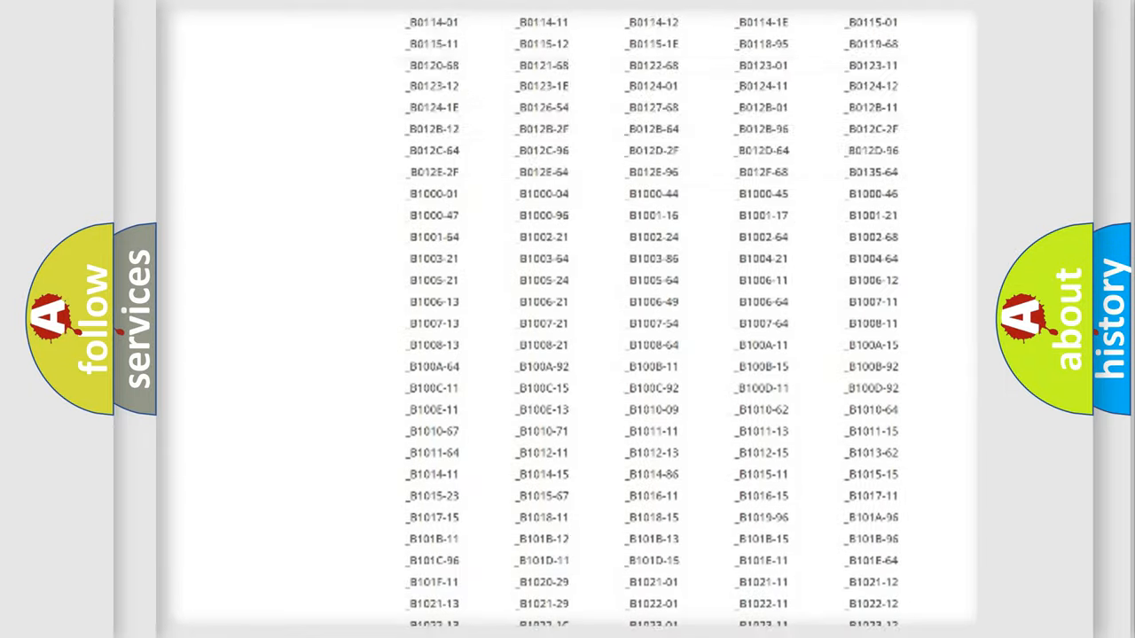